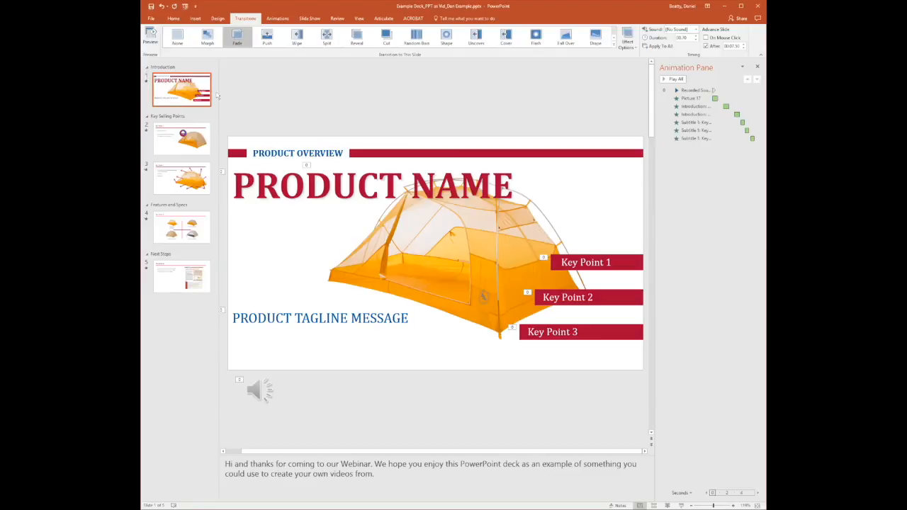
Preview the title slide's transition, then switch to the File Info backstage page
left_click(675, 79)
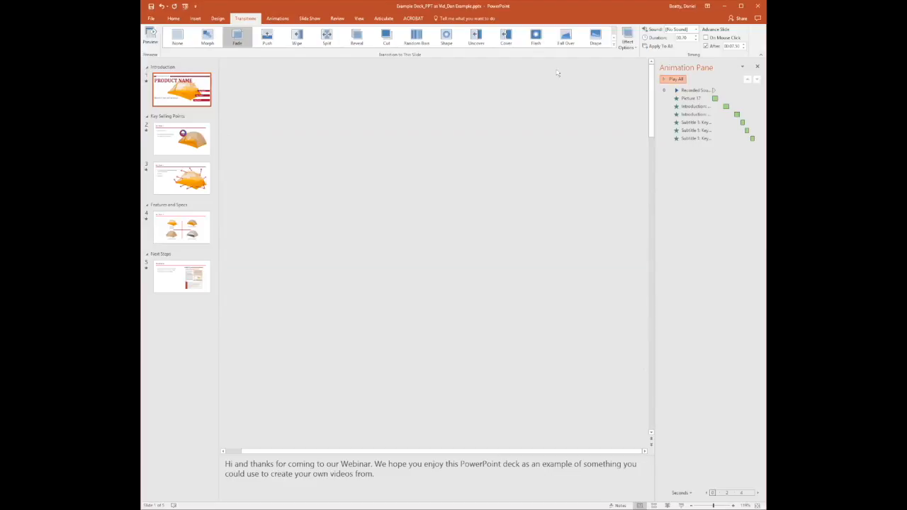
left_click(150, 35)
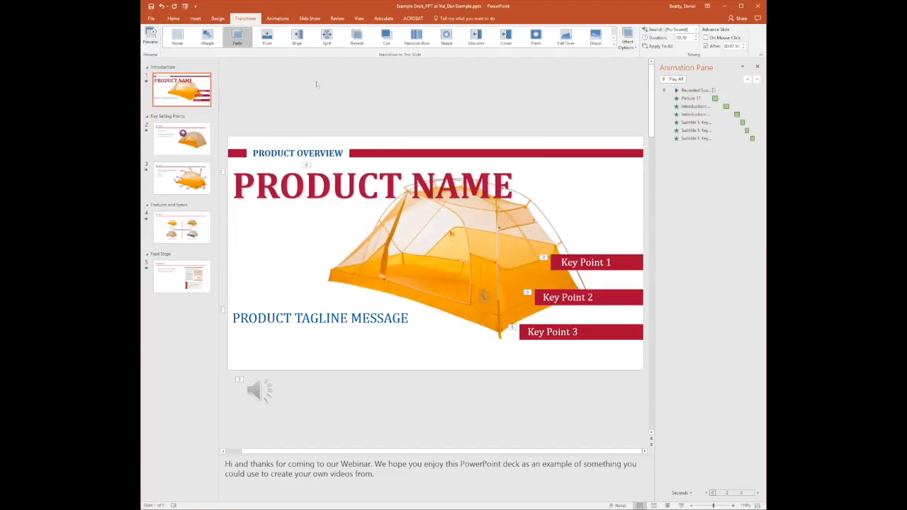
left_click(150, 17)
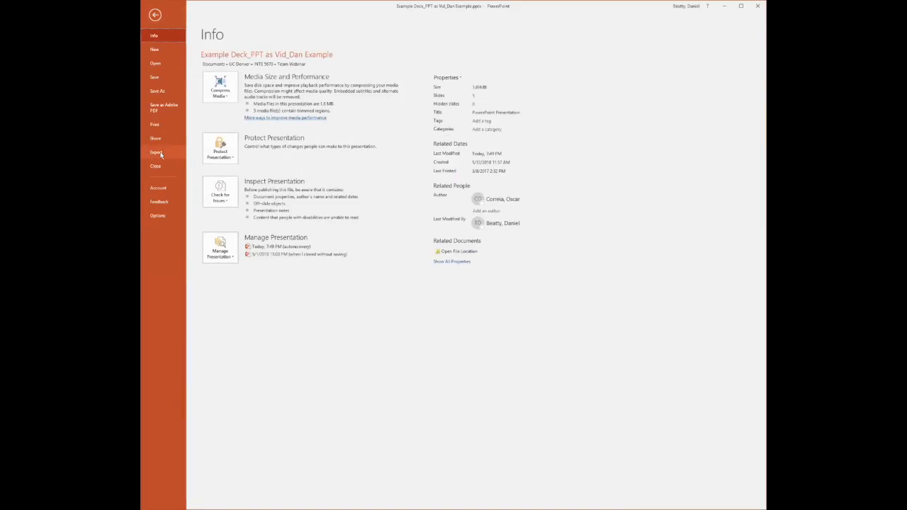
Show the Create a Video export settings with quality and timing options
left_click(156, 152)
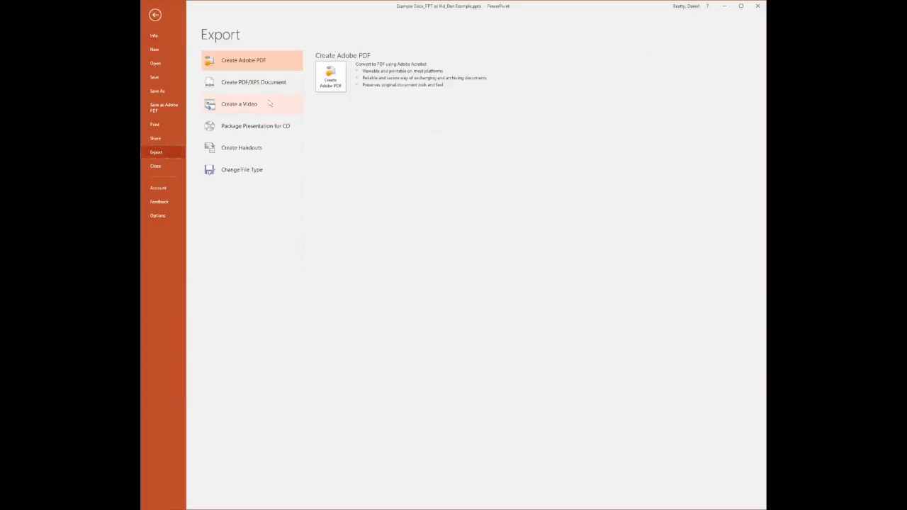
left_click(239, 103)
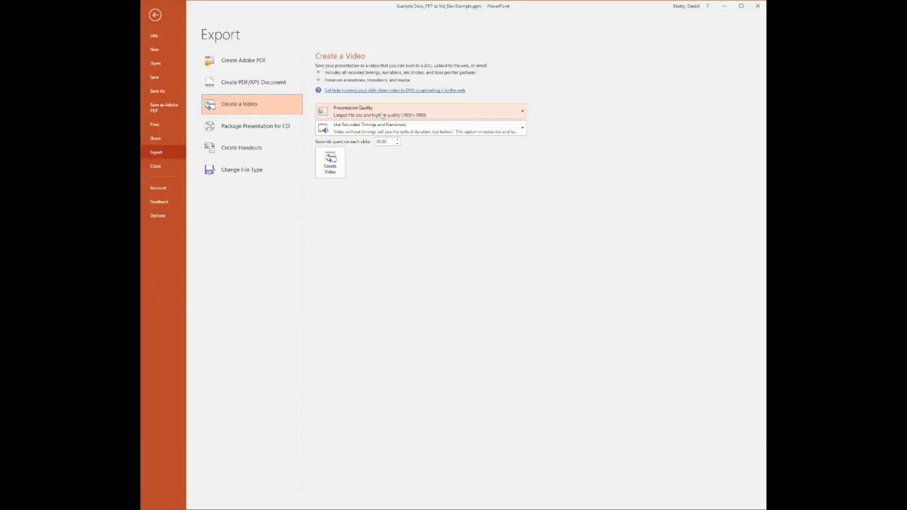
mouse_move(365, 207)
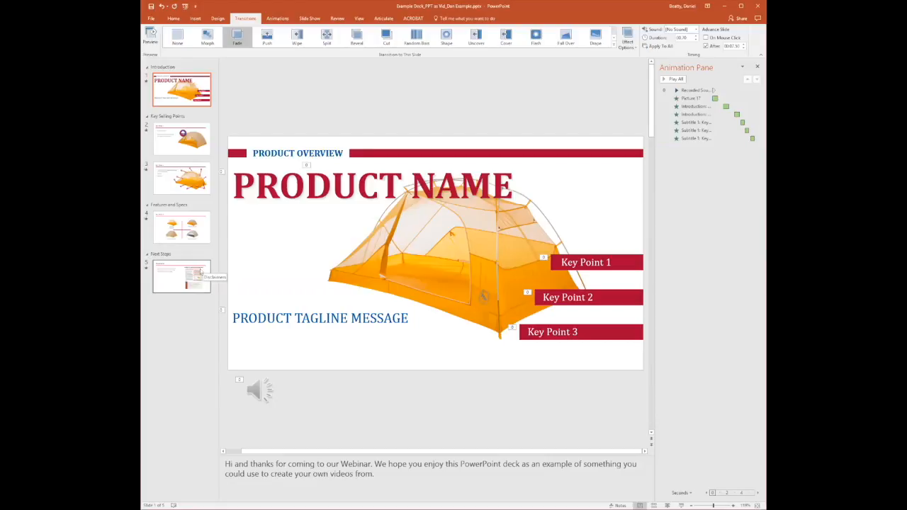
mouse_move(200, 270)
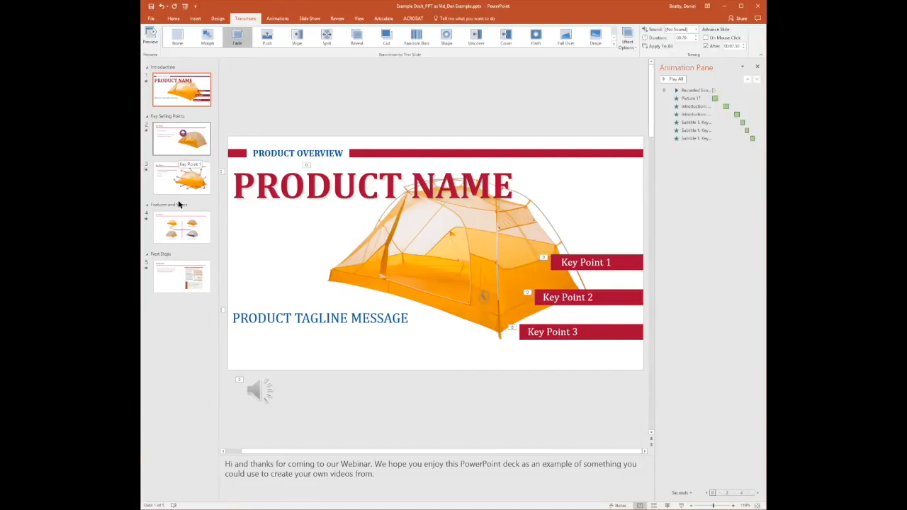
mouse_move(182, 277)
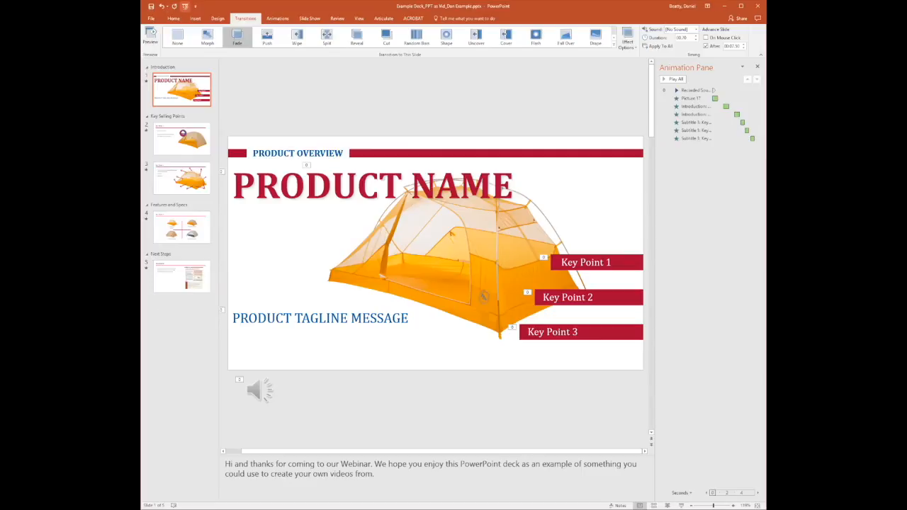
Return to Create a Video and choose Low Quality with recorded timings and narrations
left_click(150, 17)
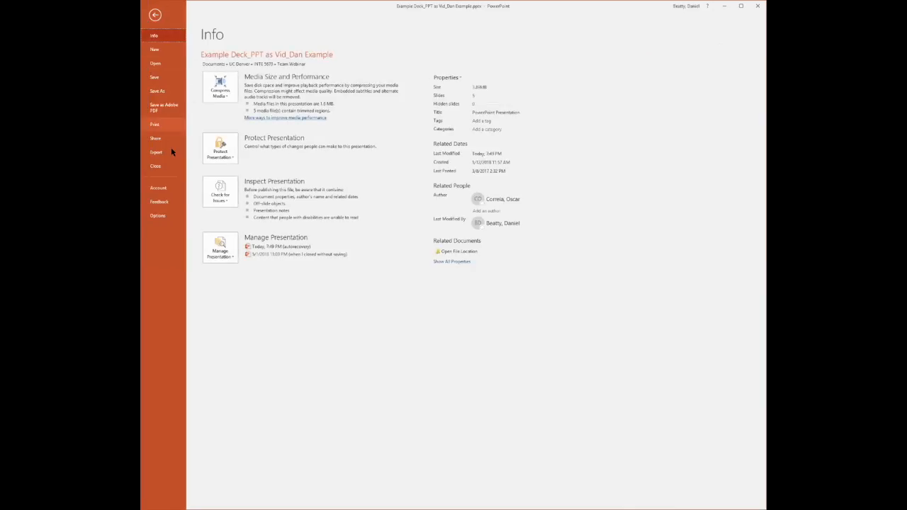
left_click(156, 152)
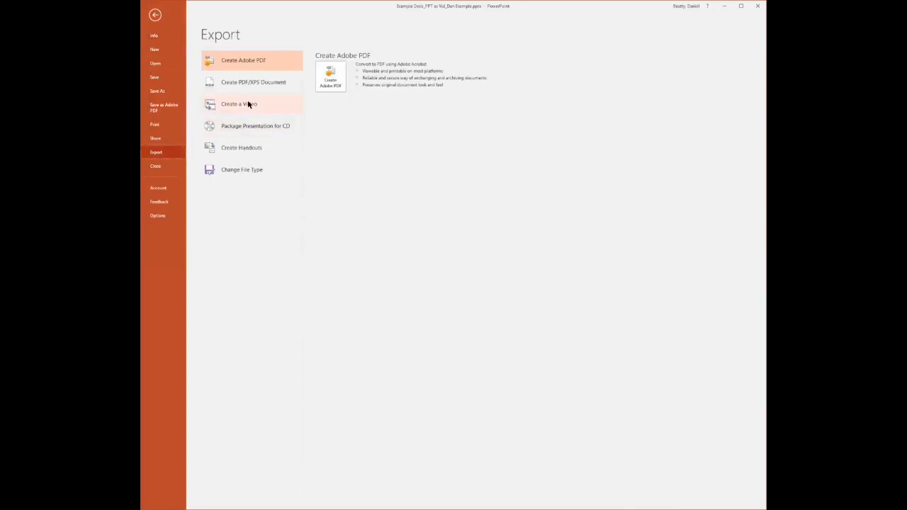
left_click(240, 105)
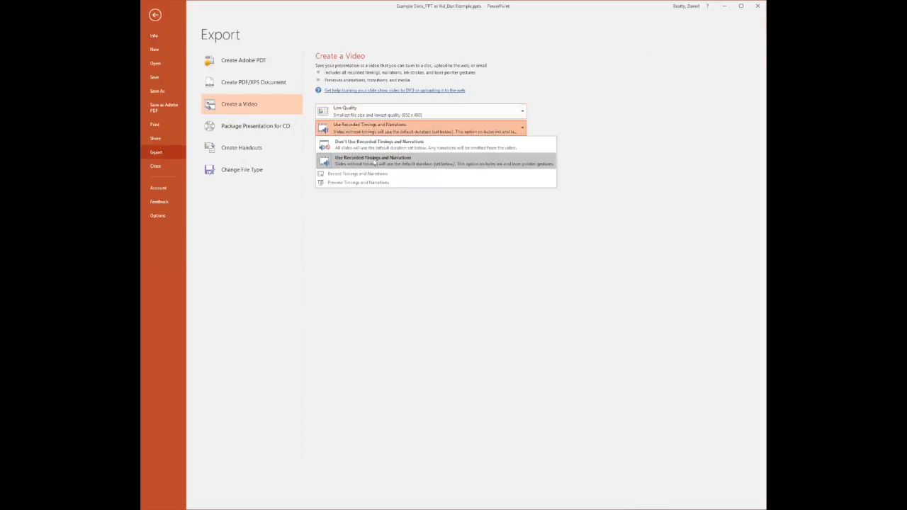
left_click(371, 161)
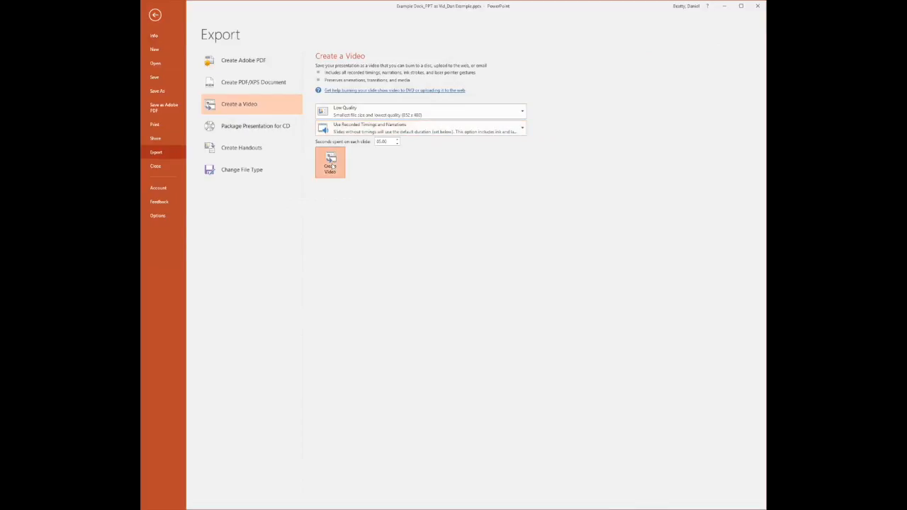
Create the MP4 video, saving over the existing file so rendering begins
left_click(329, 163)
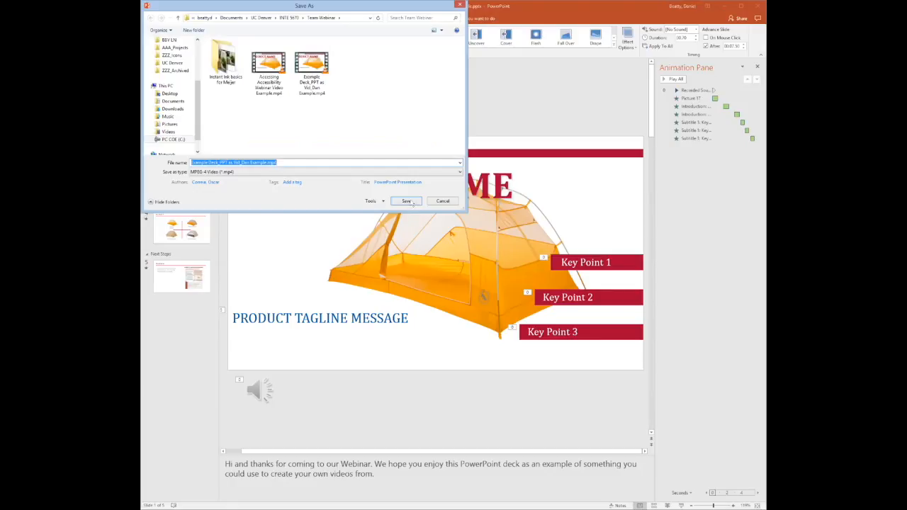
left_click(406, 202)
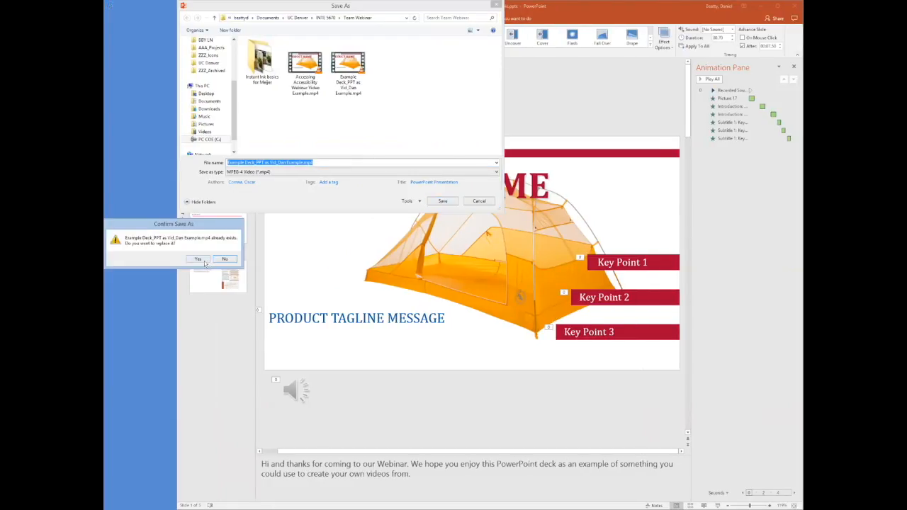
left_click(199, 258)
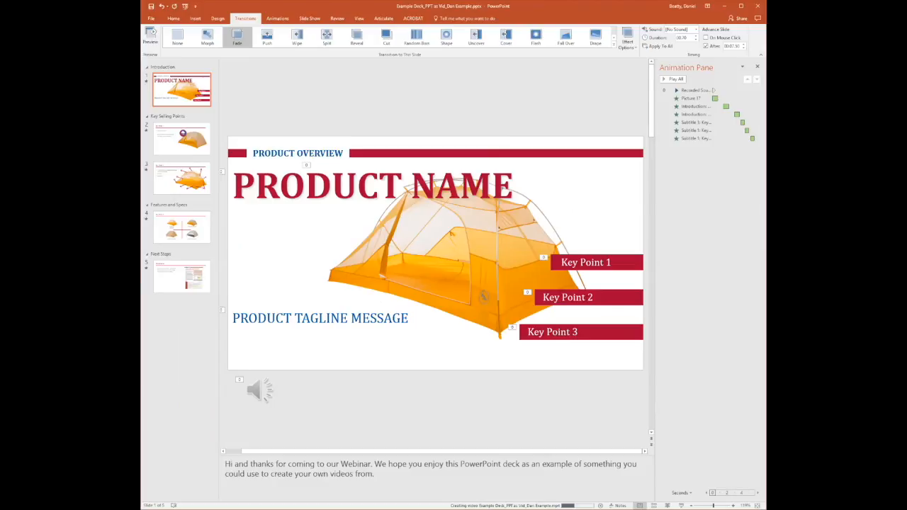
mouse_move(504, 296)
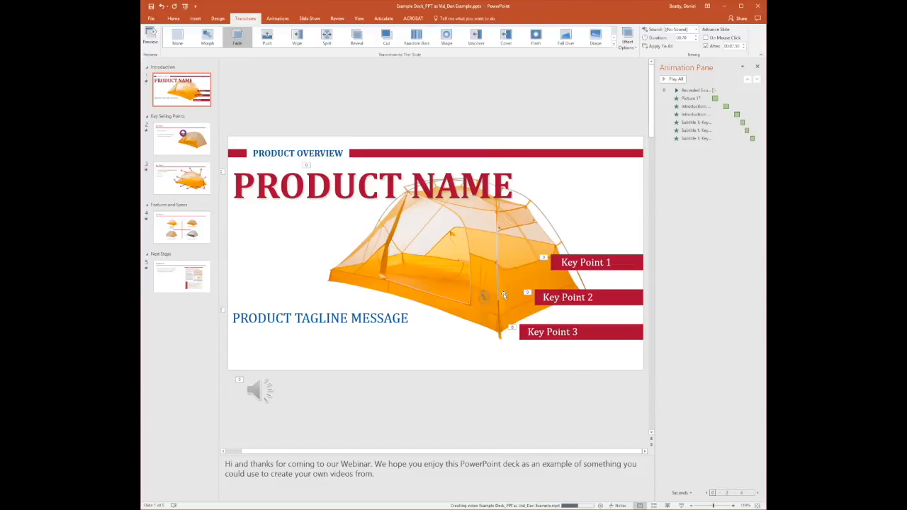